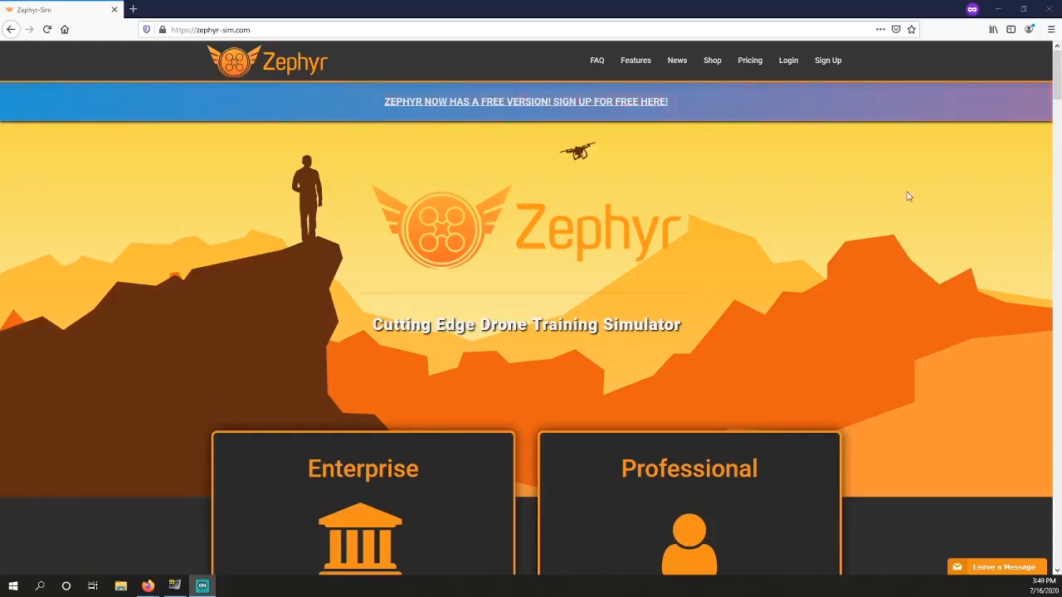
{"action": "mouse_move", "coordinate": [788, 65]}
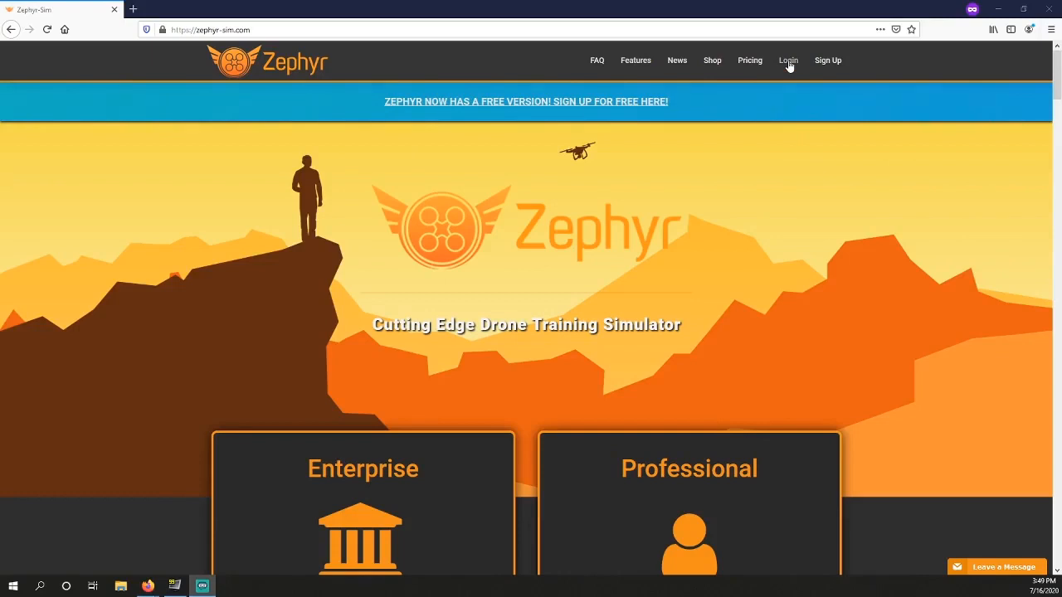
Step: Log in and select the Student | Zephyr Flight School | Zephyr Demo role to reach the student dashboard
{"action": "left_click", "coordinate": [788, 59]}
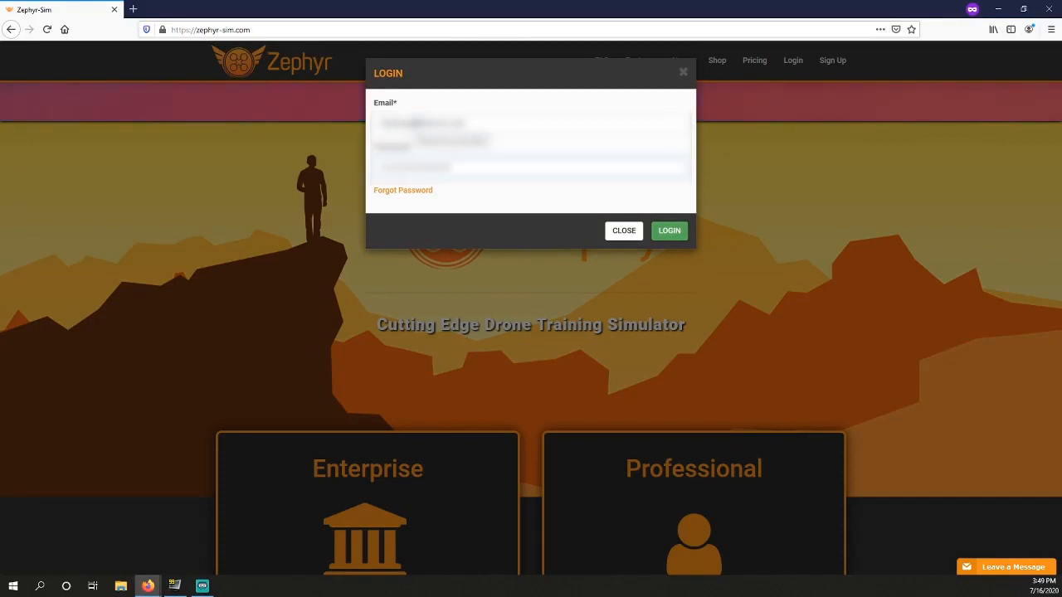
{"action": "left_click", "coordinate": [669, 231]}
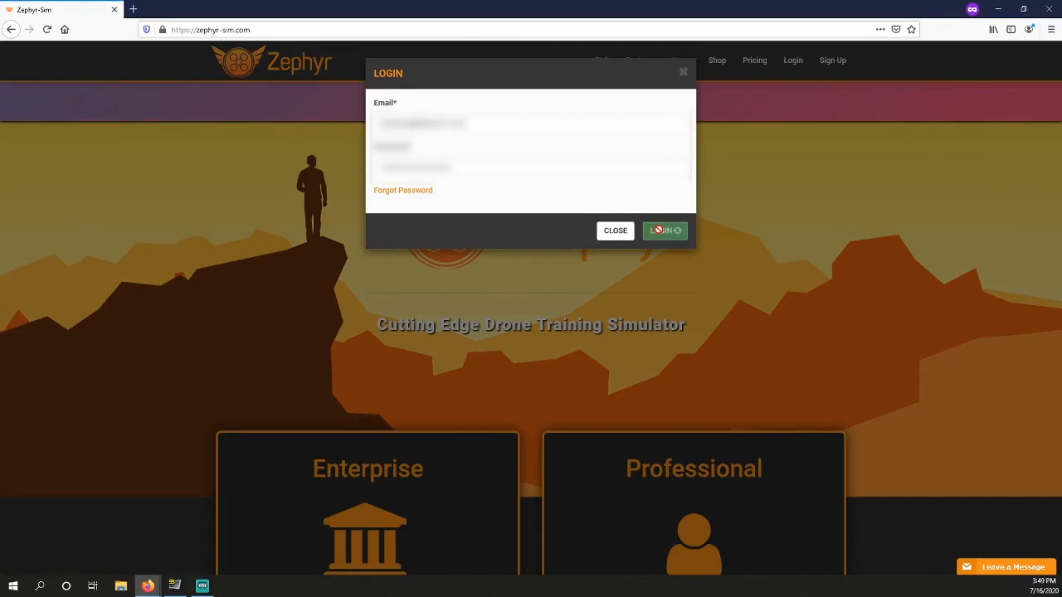
{"action": "left_click", "coordinate": [663, 231]}
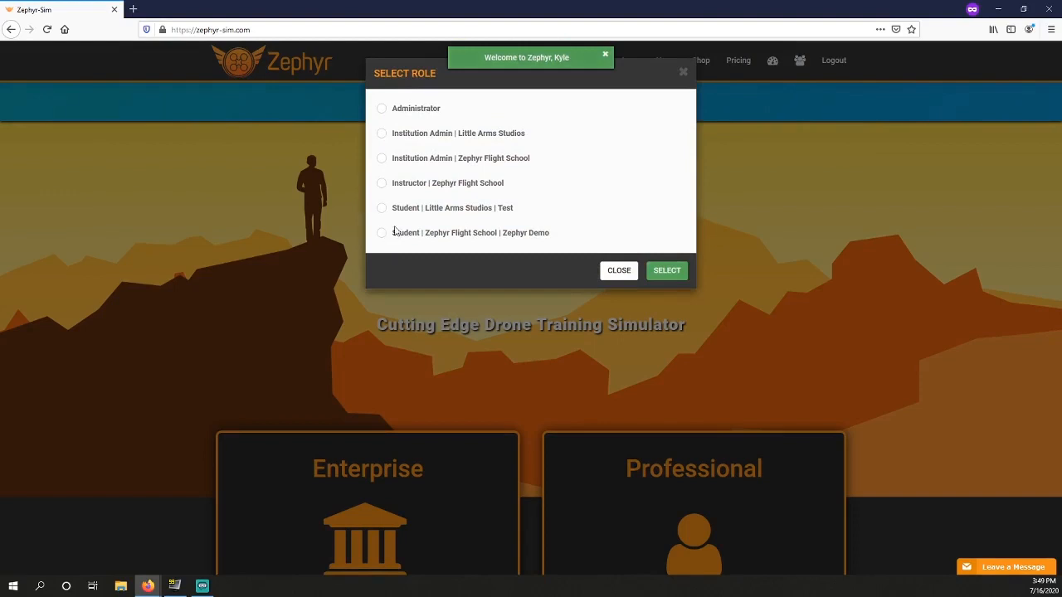
{"action": "left_click", "coordinate": [382, 232]}
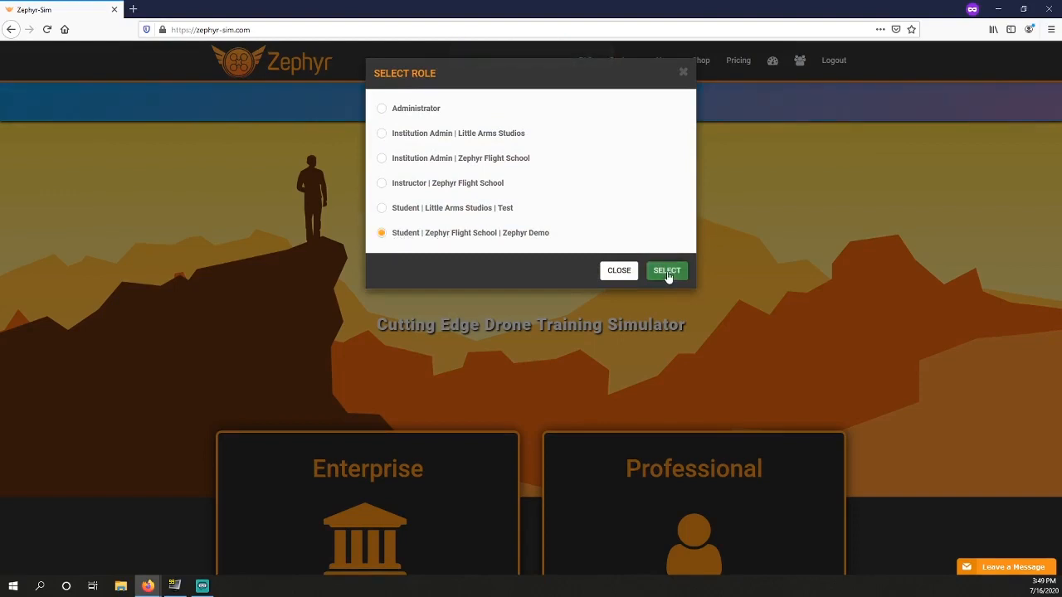
{"action": "left_click", "coordinate": [667, 270]}
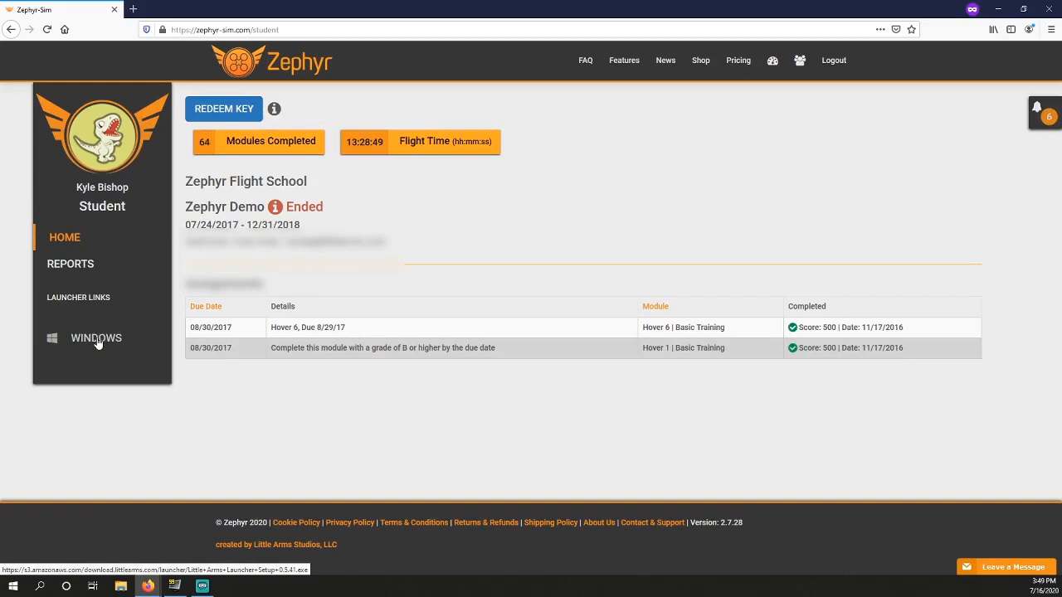
Step: Save the Windows Little Arms Launcher installer from Launcher Links and check its download progress
{"action": "left_click", "coordinate": [96, 338]}
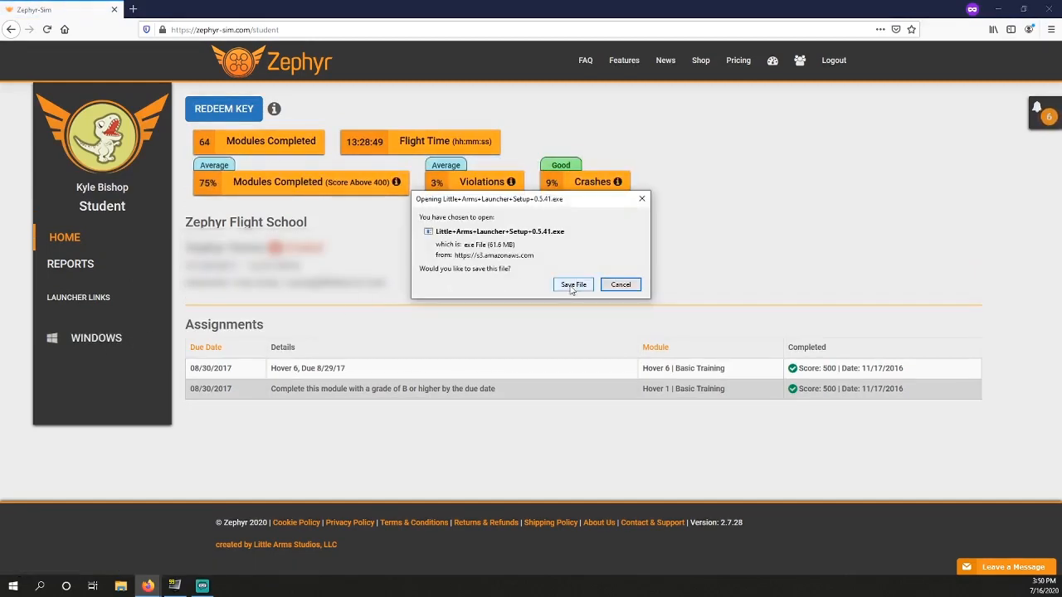
{"action": "left_click", "coordinate": [573, 285]}
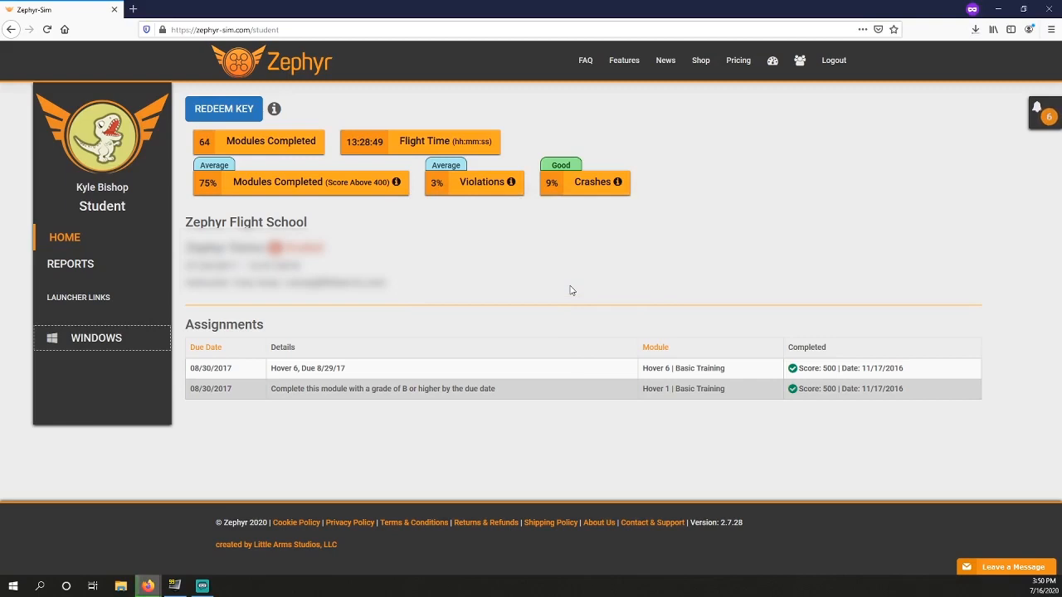
{"action": "mouse_move", "coordinate": [657, 252]}
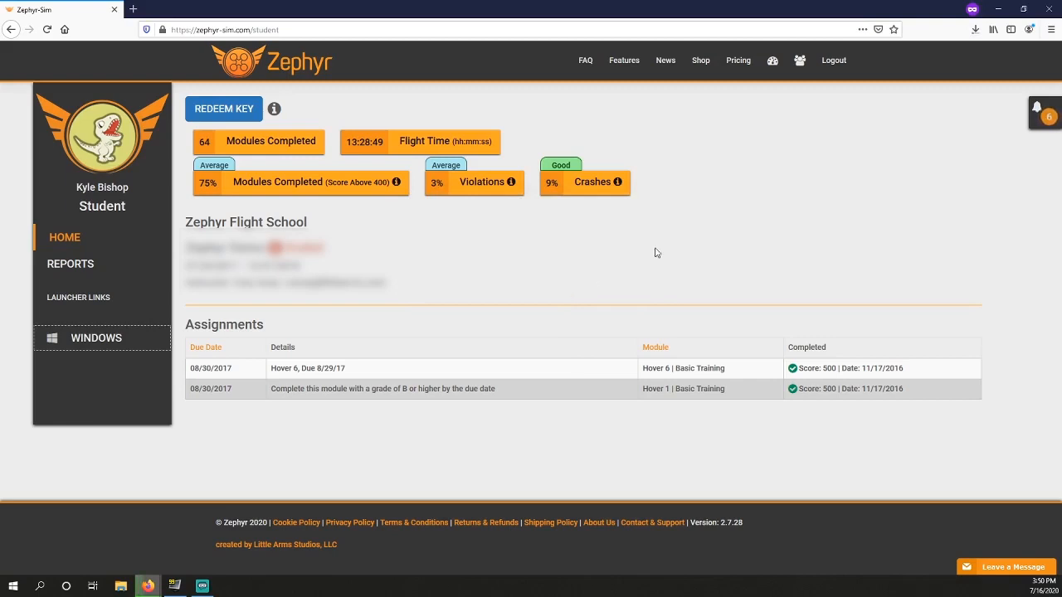
{"action": "mouse_move", "coordinate": [975, 29]}
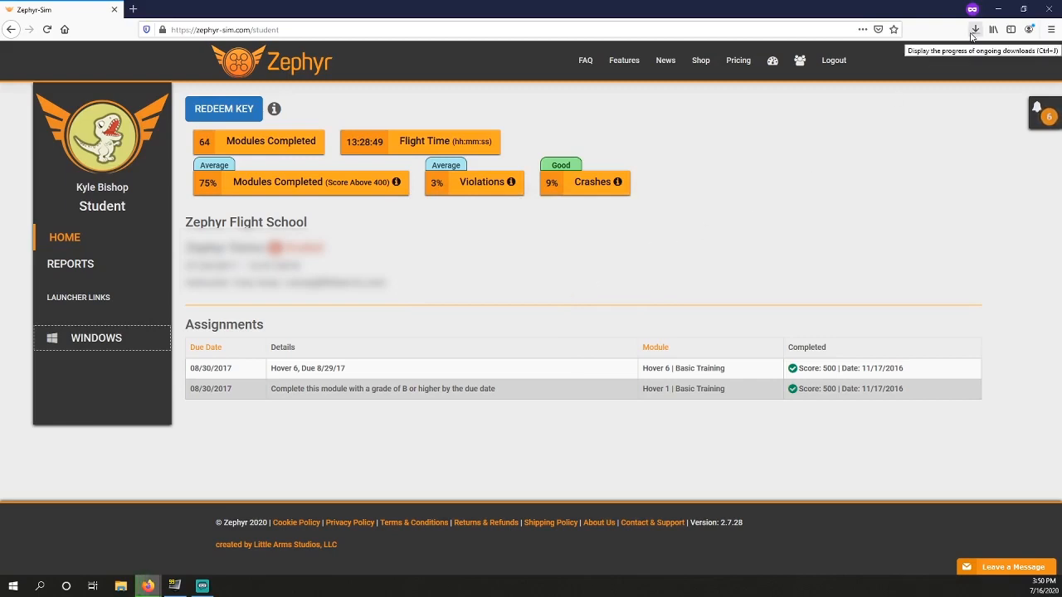
{"action": "left_click", "coordinate": [975, 30]}
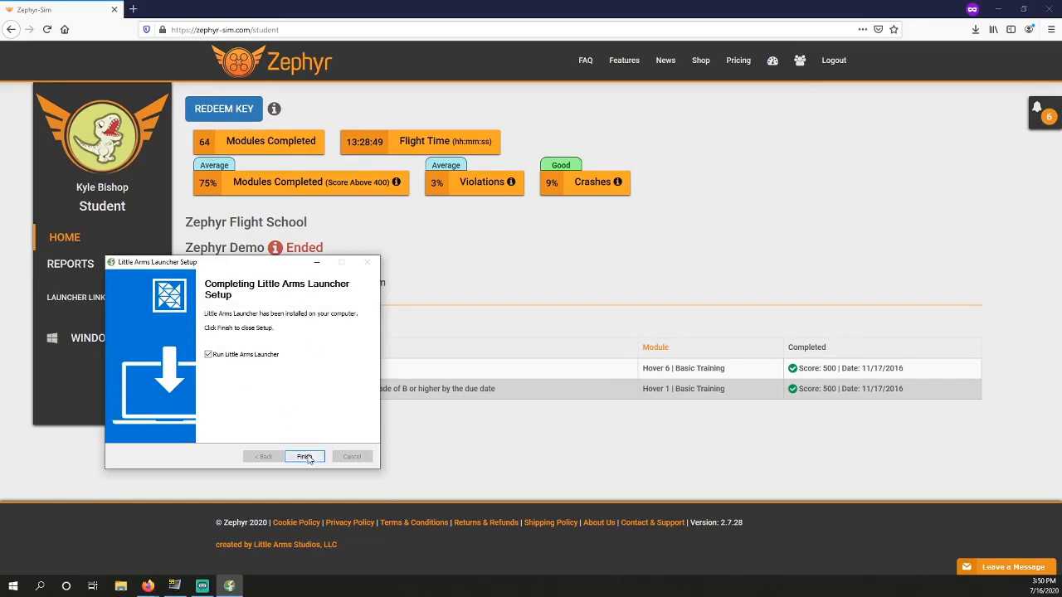
Step: Finish setup with Run Little Arms Launcher checked so the launcher opens on the Zephyr app page
{"action": "left_click", "coordinate": [305, 457]}
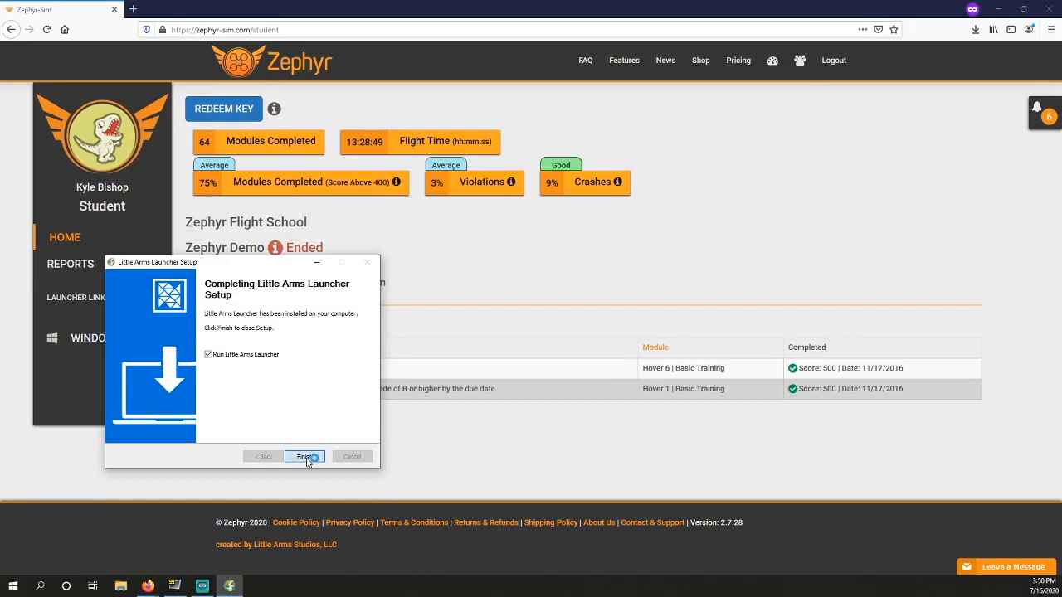
{"action": "left_click", "coordinate": [304, 456]}
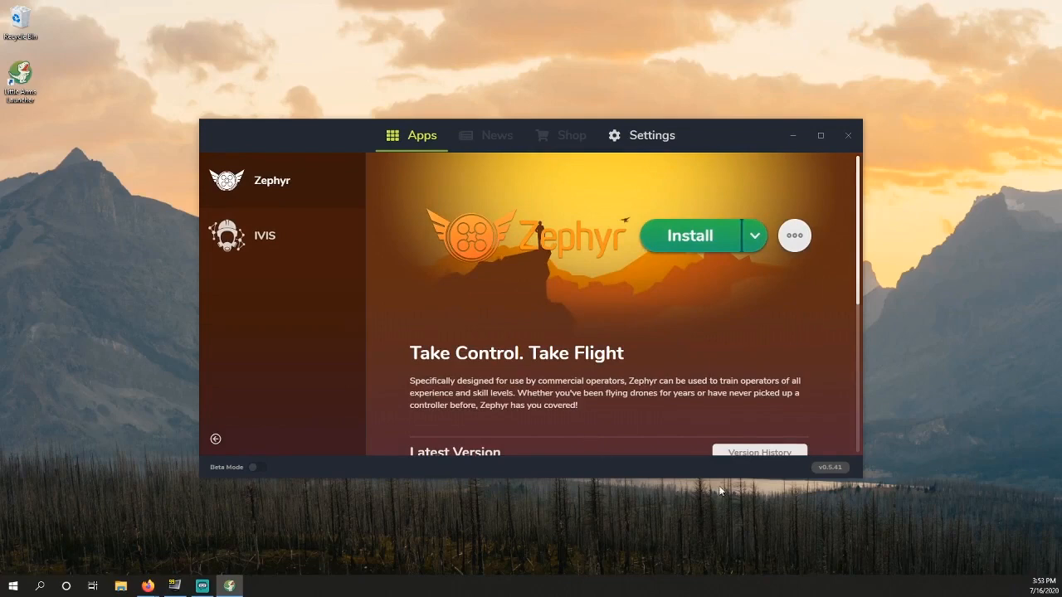
Step: Check the General settings (C: install location, close behaviour, dark mode) and return to Apps
{"action": "left_click", "coordinate": [650, 136]}
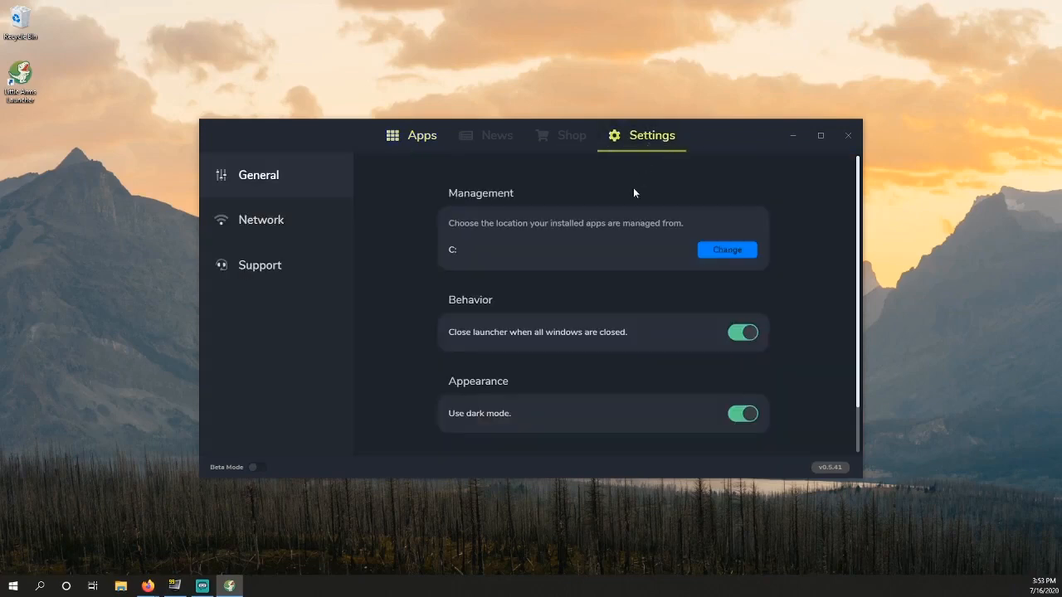
{"action": "mouse_move", "coordinate": [482, 256]}
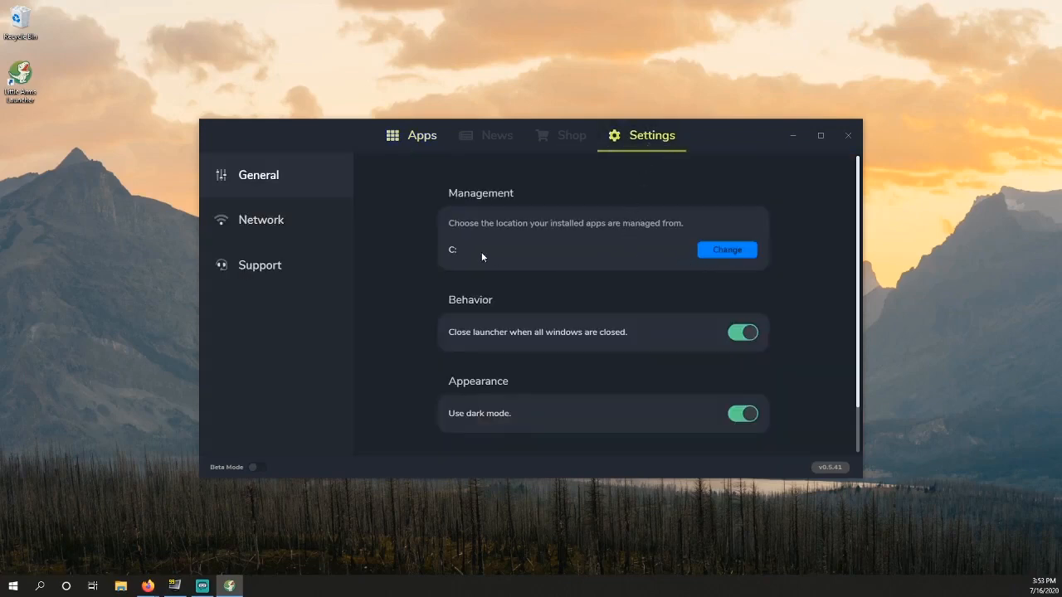
{"action": "mouse_move", "coordinate": [455, 405]}
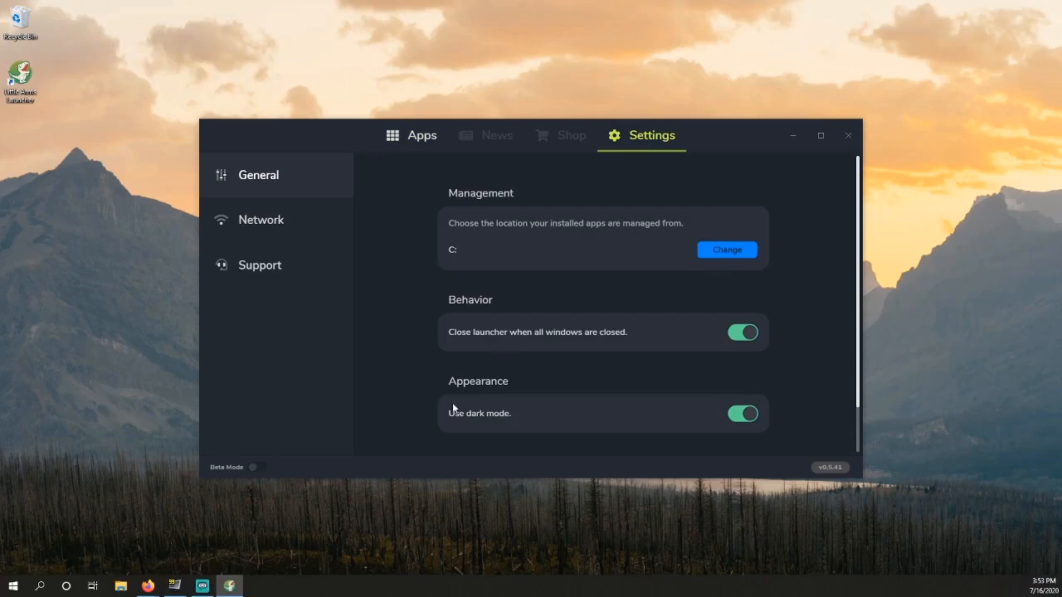
{"action": "left_click", "coordinate": [411, 136]}
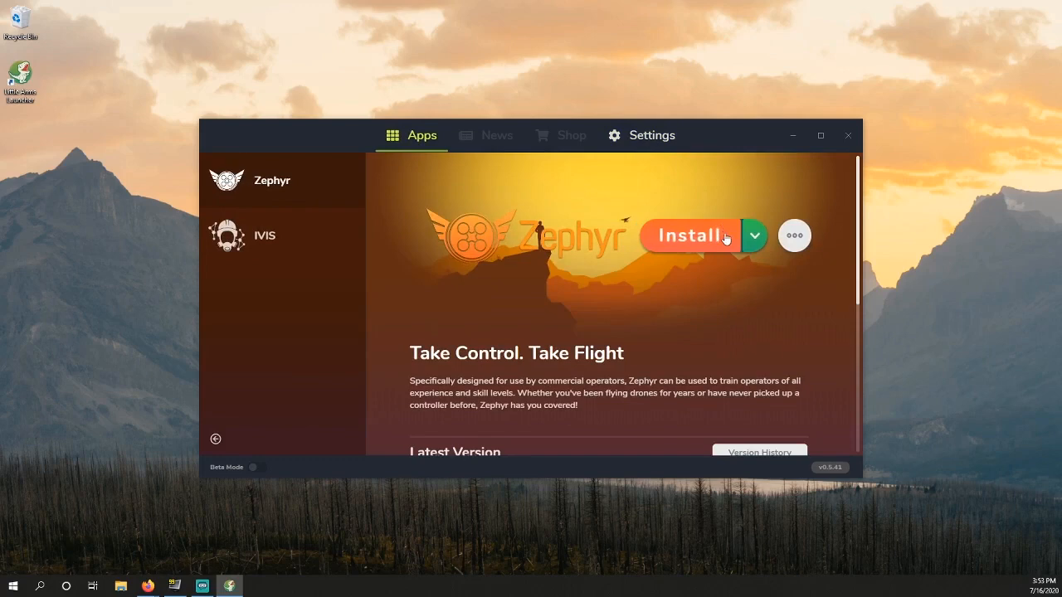
Step: Install Zephyr from the Apps page, beginning the 1.1 GB download at about 1%
{"action": "left_click", "coordinate": [691, 236]}
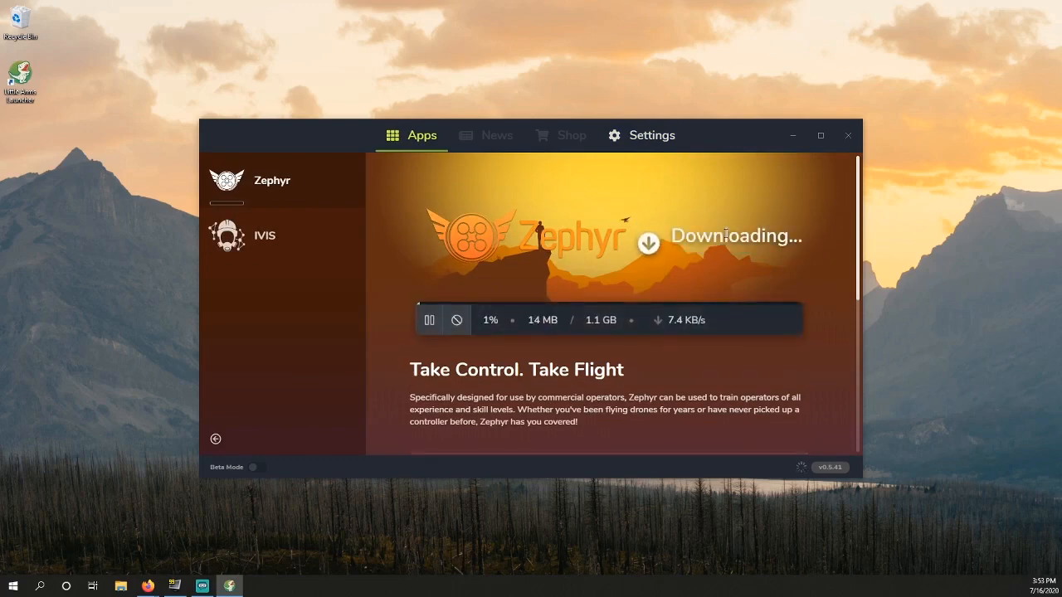